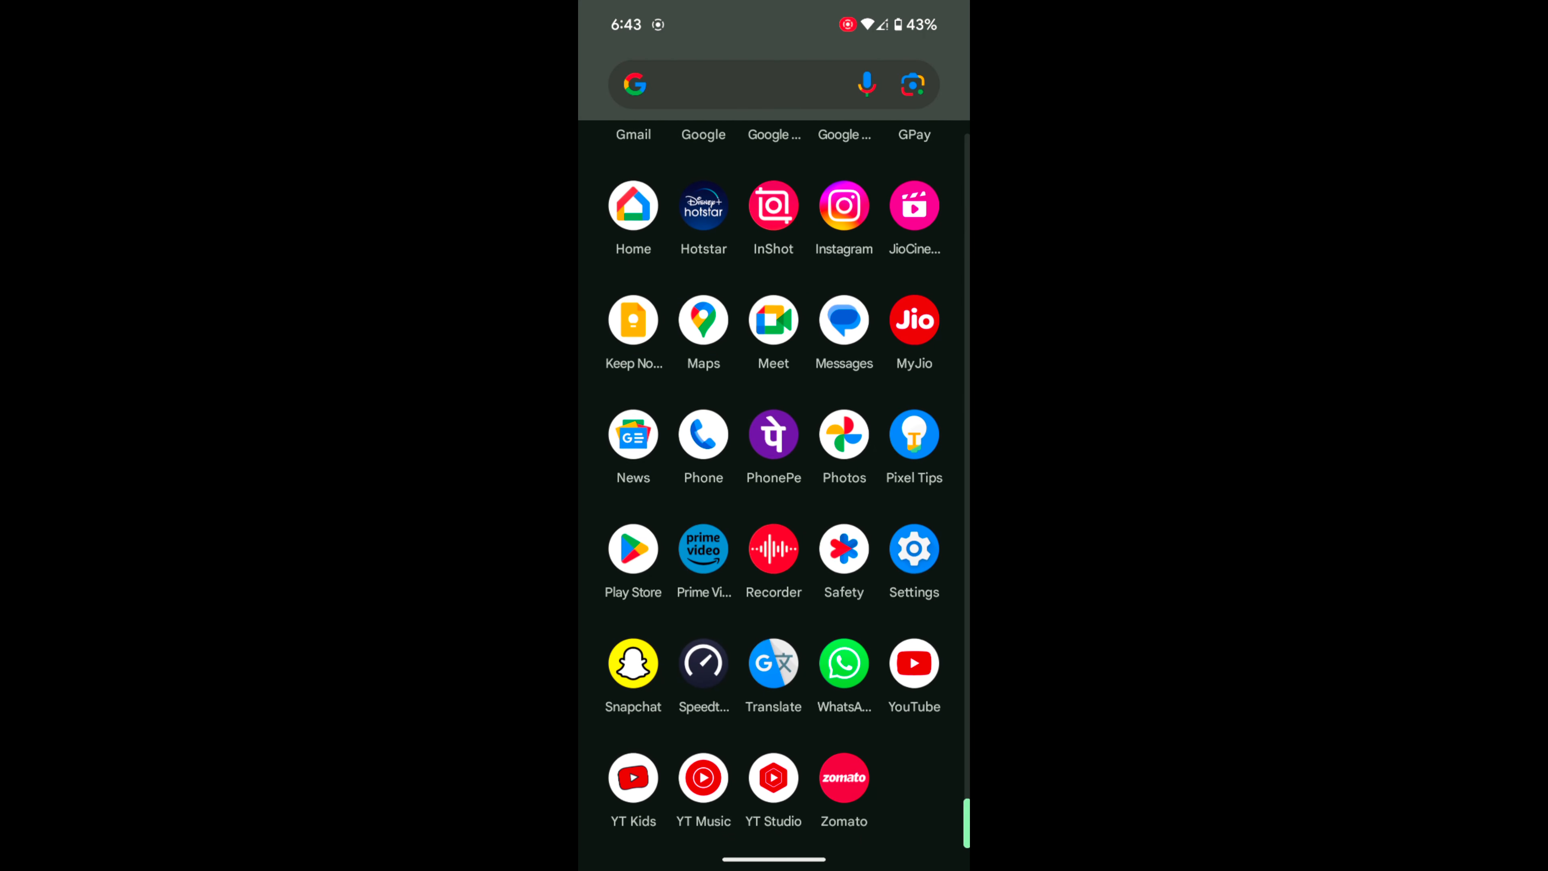
# Launch the Settings app so its main list can be captured as a long screenshot
pyautogui.click(913, 549)
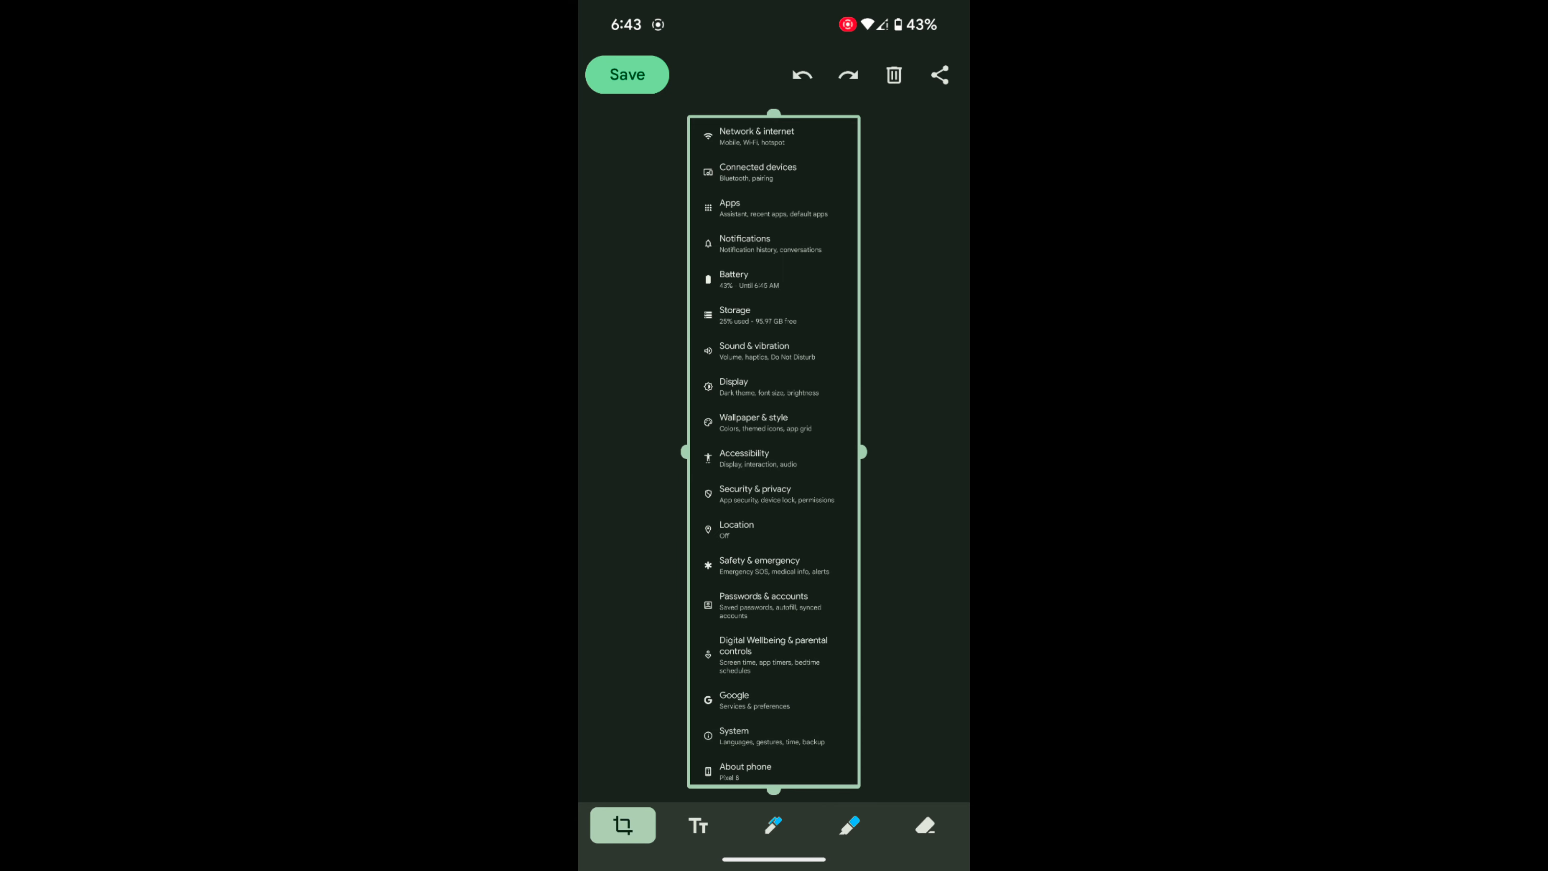
# Scribble with the blue pen, add grey highlighter strokes, then erase part of a blue line
pyautogui.click(774, 824)
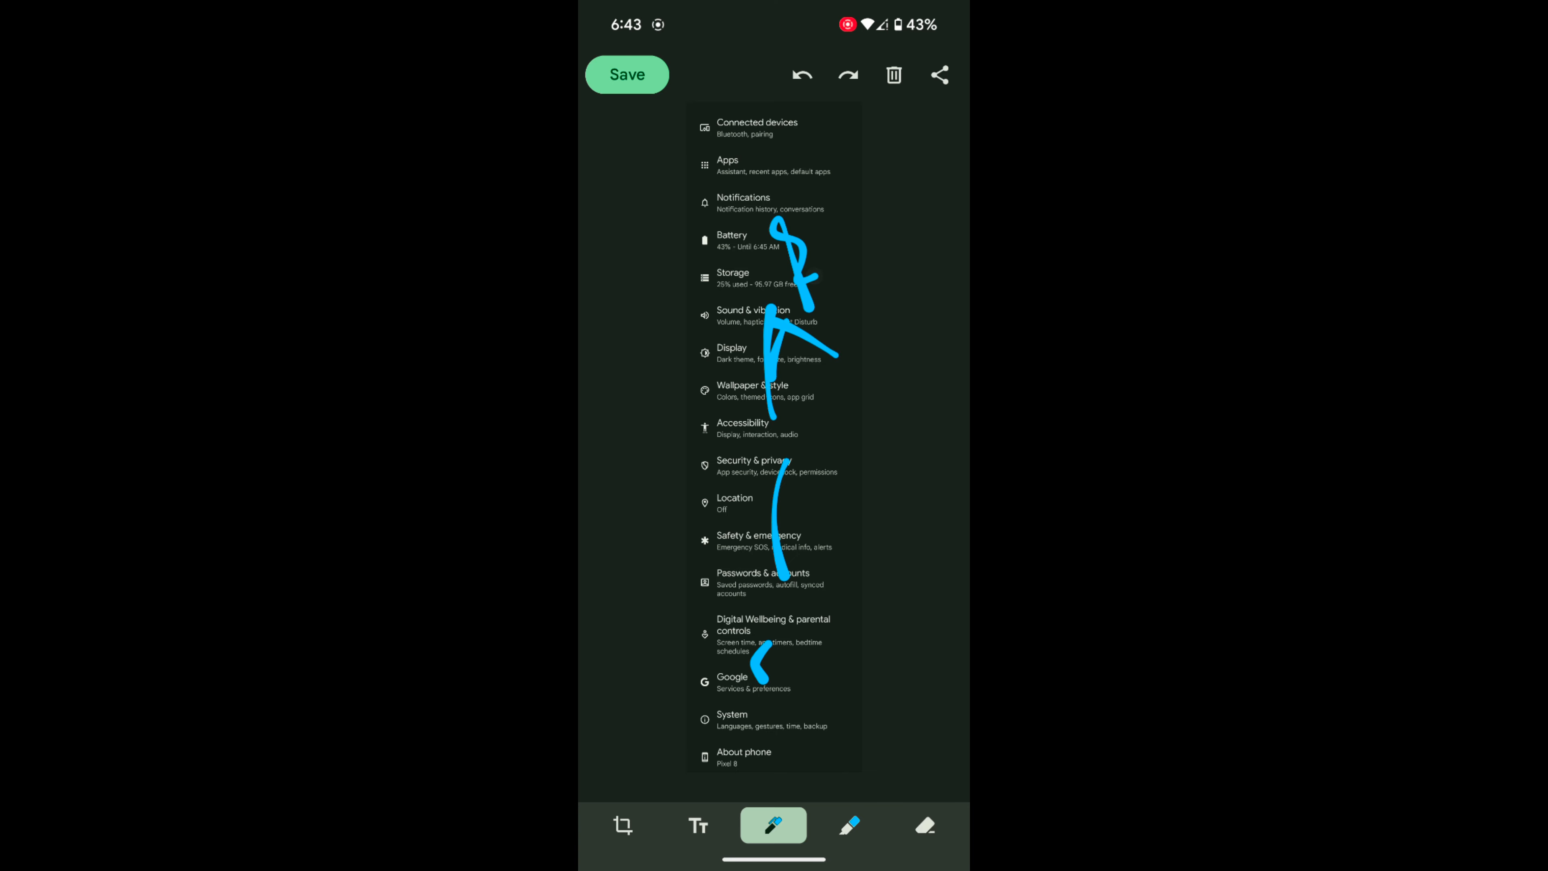
pyautogui.click(847, 824)
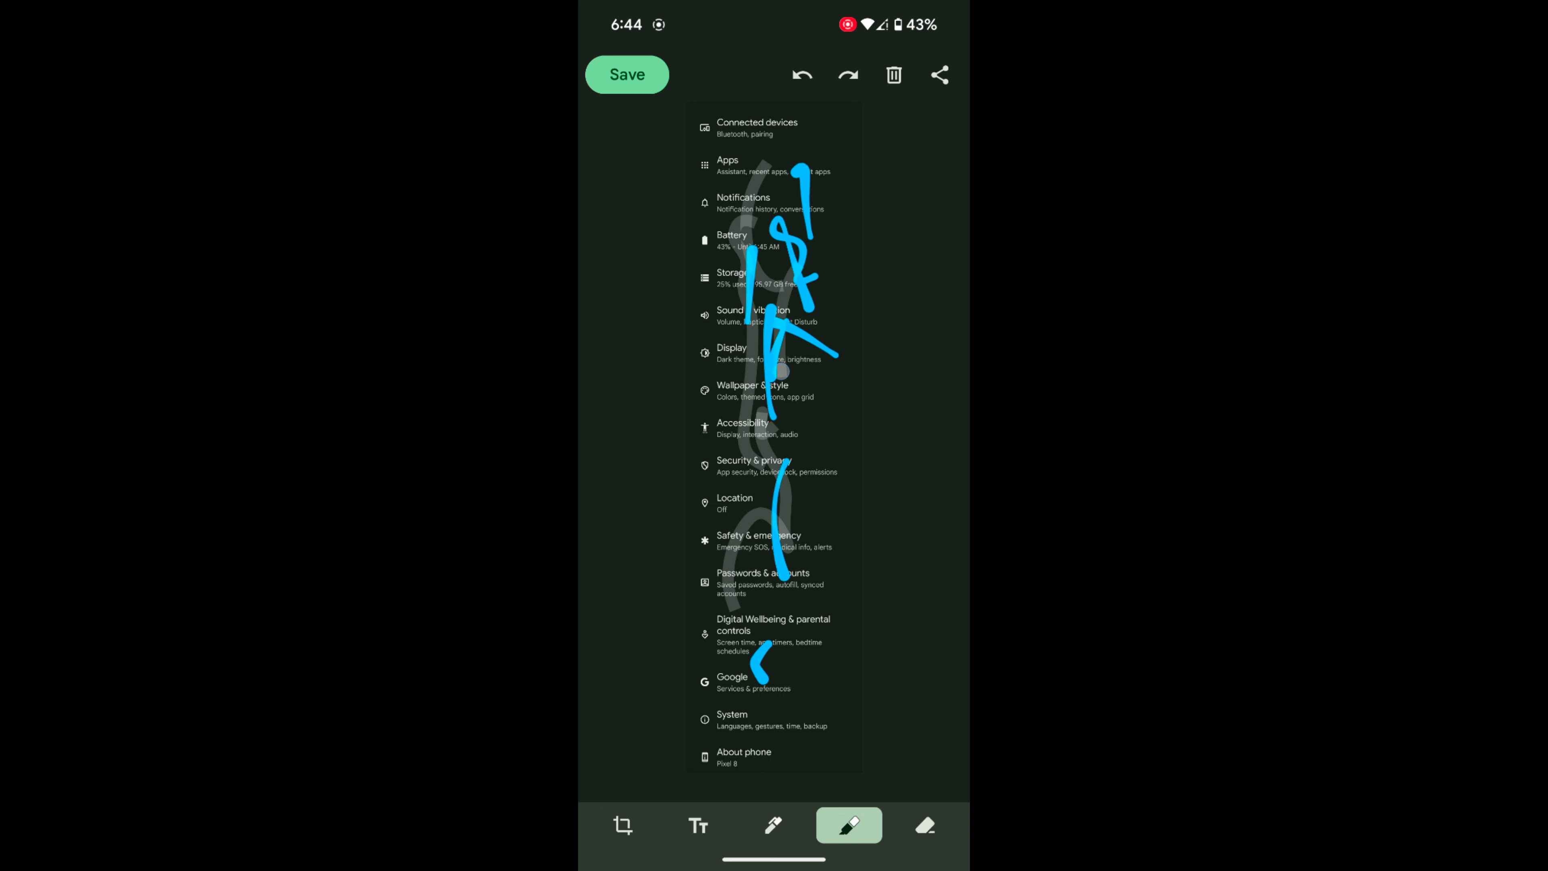
pyautogui.click(924, 826)
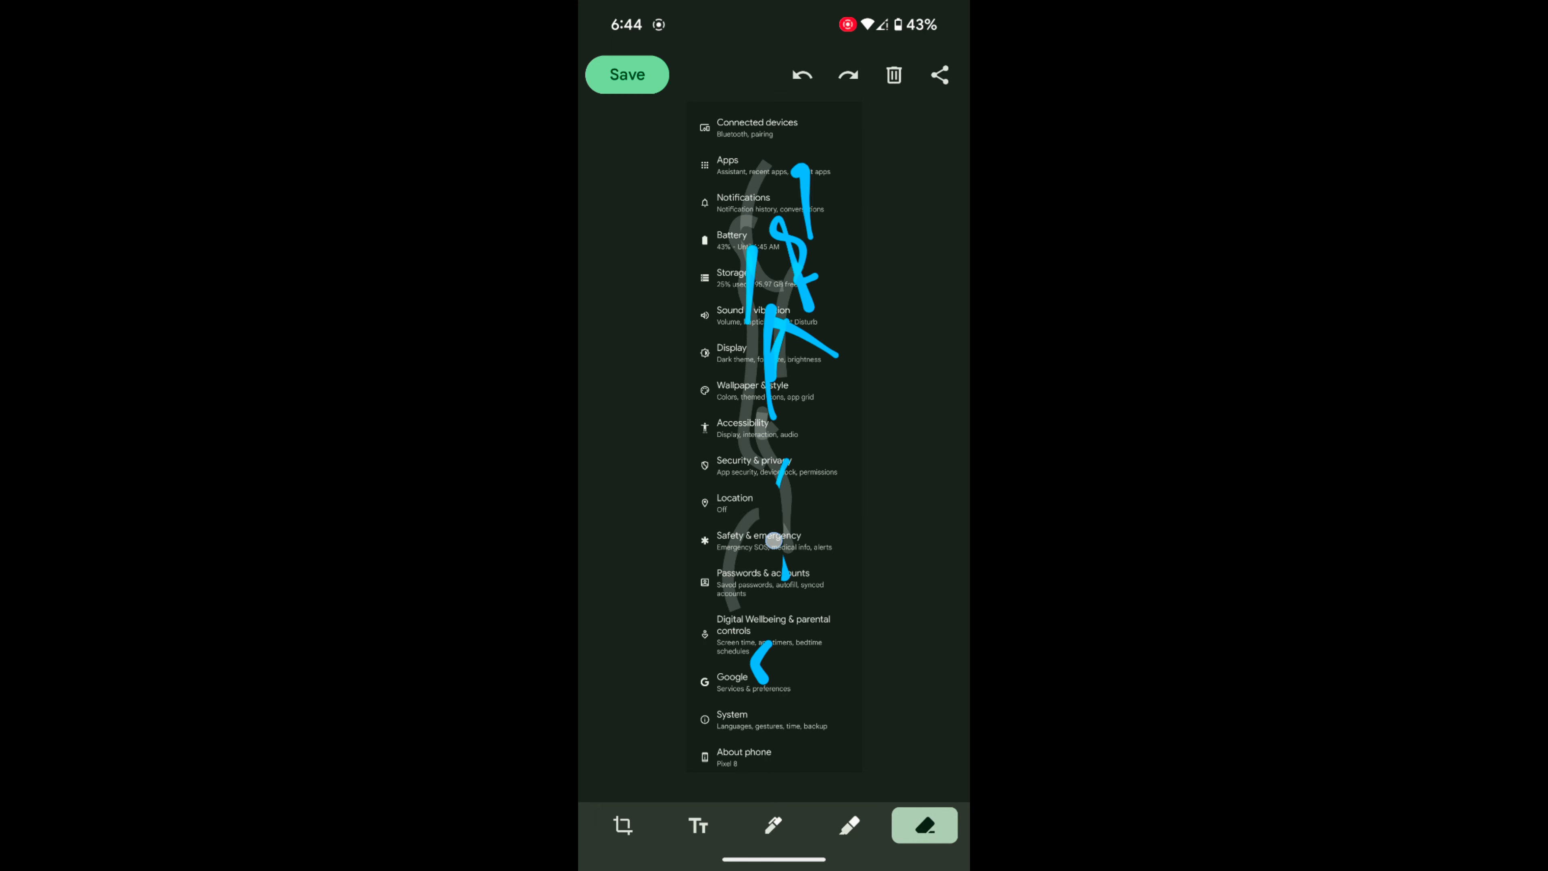